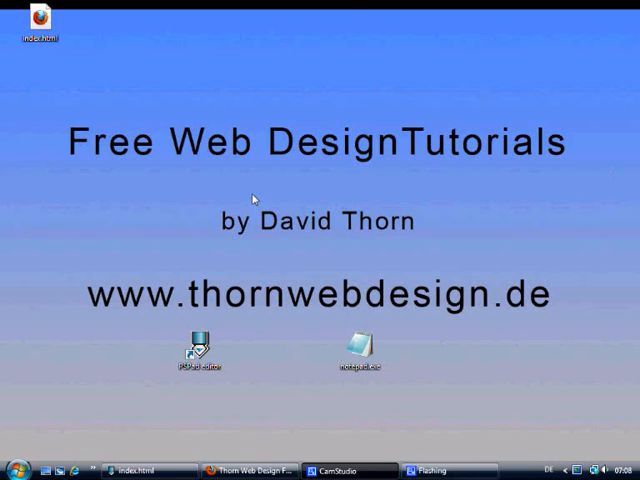
{"action": "mouse_move", "coordinate": [480, 124]}
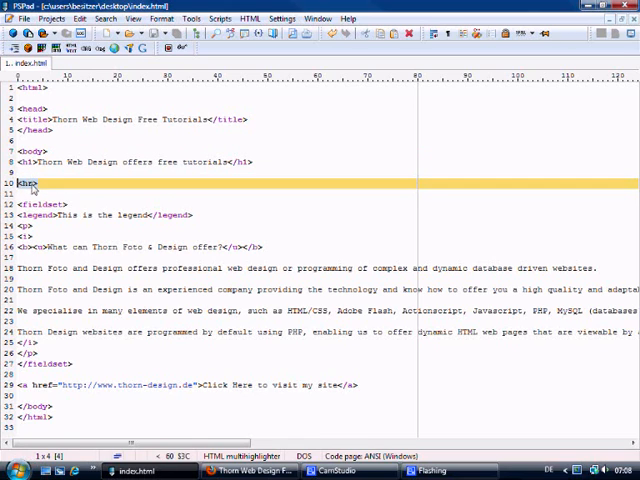
{"action": "left_click", "coordinate": [40, 201]}
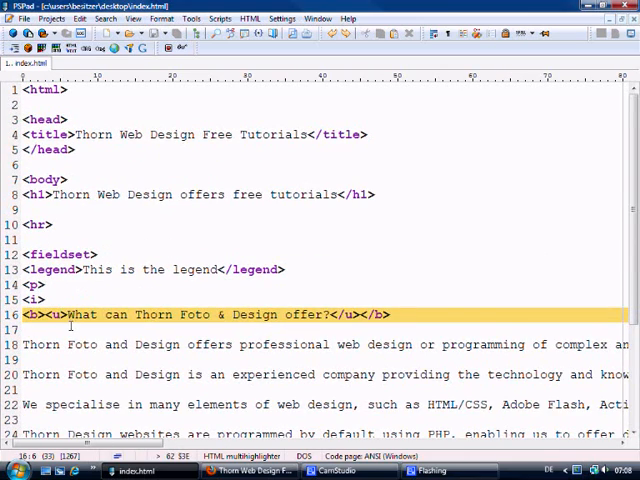
{"action": "scroll", "scroll_direction": "down", "scroll_amount": 3}
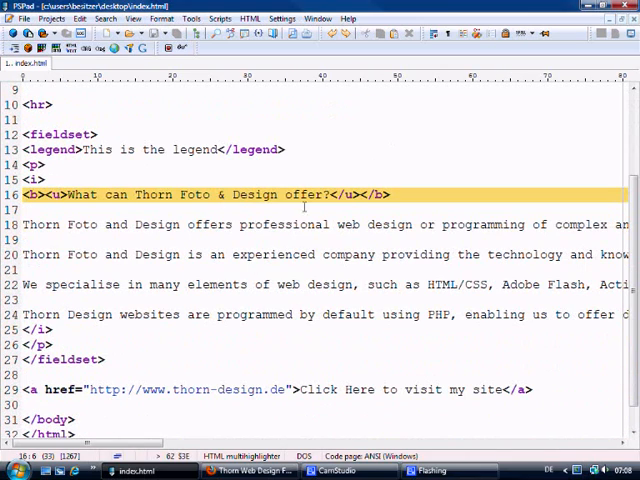
{"action": "scroll", "scroll_direction": "down", "scroll_amount": 3}
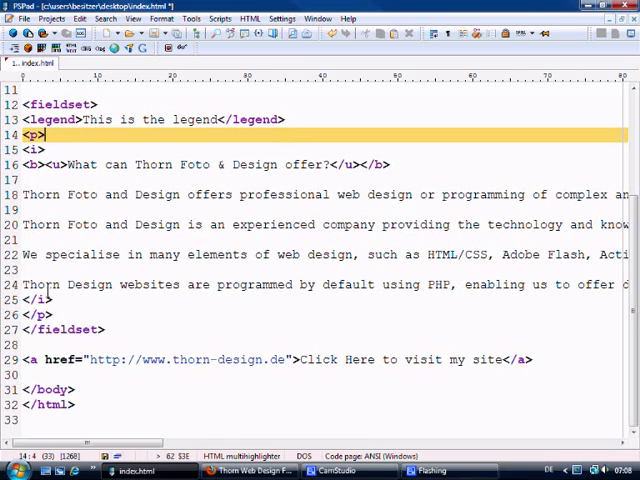
{"action": "left_click", "coordinate": [40, 314]}
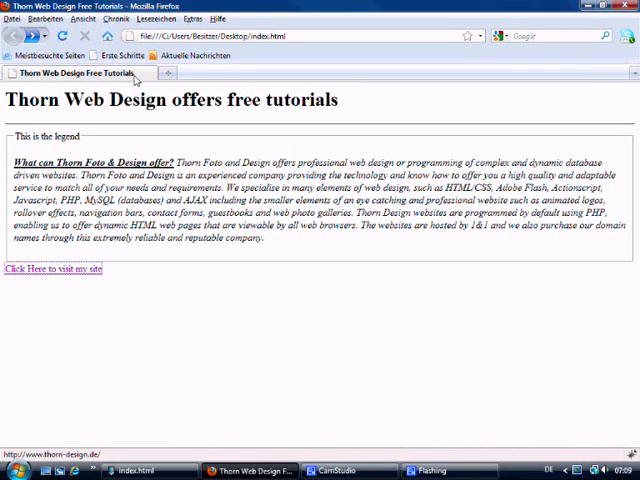
{"action": "mouse_move", "coordinate": [118, 142]}
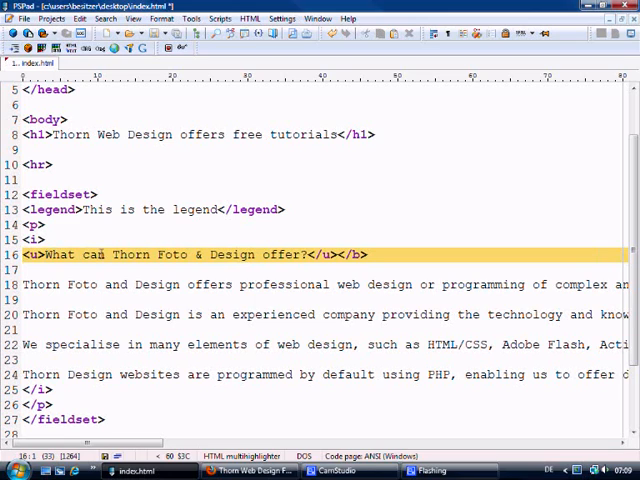
Replace the <b> tags on line 16's question with <h3> and </h3>.
{"action": "left_click", "coordinate": [375, 254]}
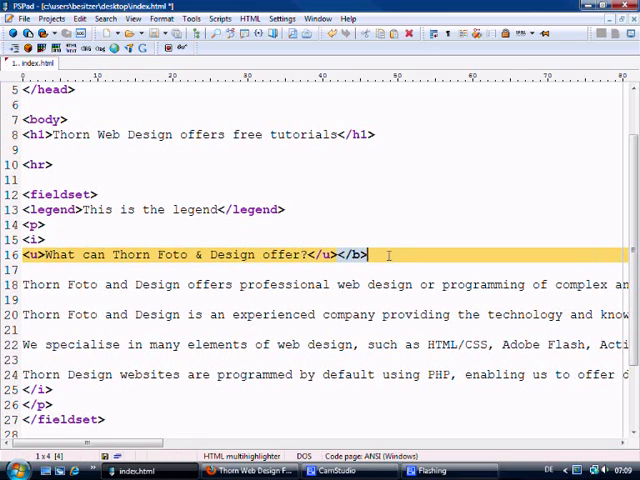
{"action": "key", "text": "BackSpace"}
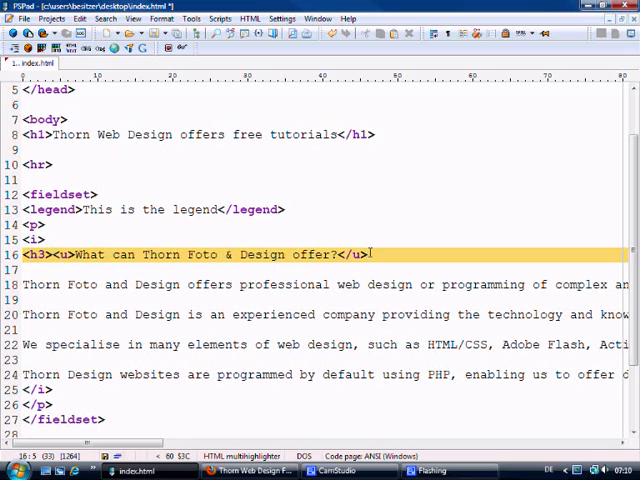
{"action": "type", "text": "</h3>"}
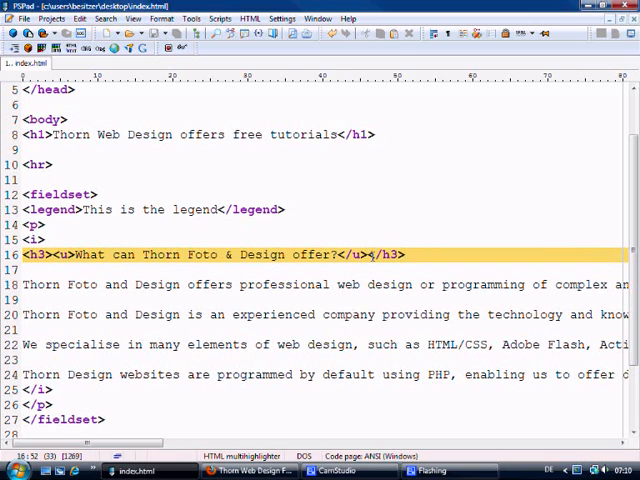
{"action": "left_click", "coordinate": [249, 470]}
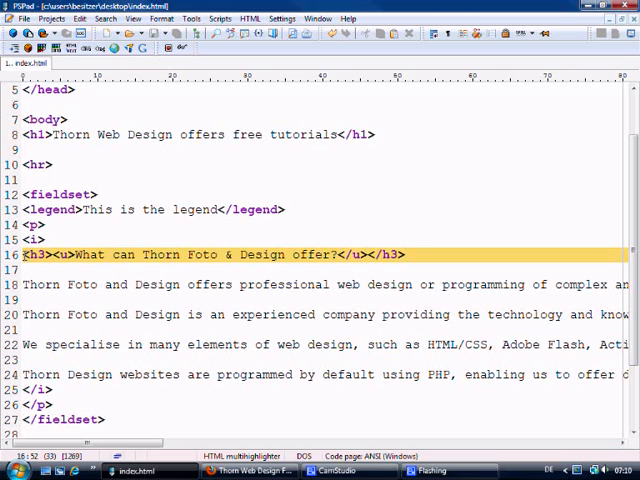
{"action": "left_click", "coordinate": [408, 254]}
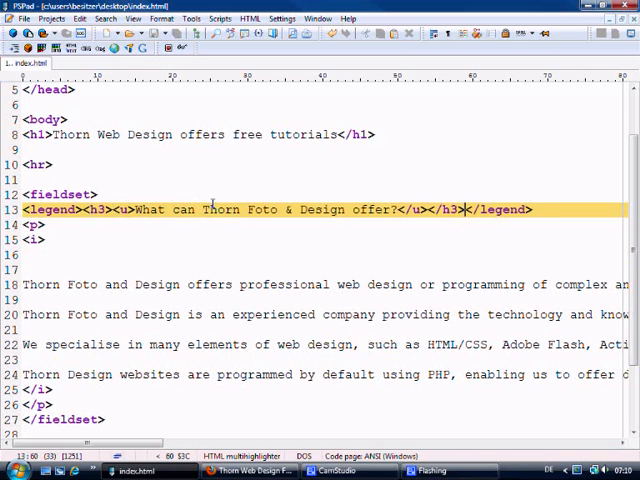
Change the legend text back to 'This is a legend'.
{"action": "left_click", "coordinate": [250, 470]}
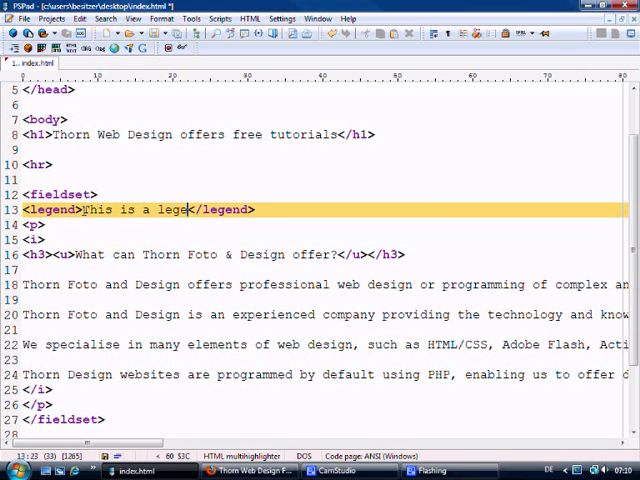
{"action": "type", "text": "nd"}
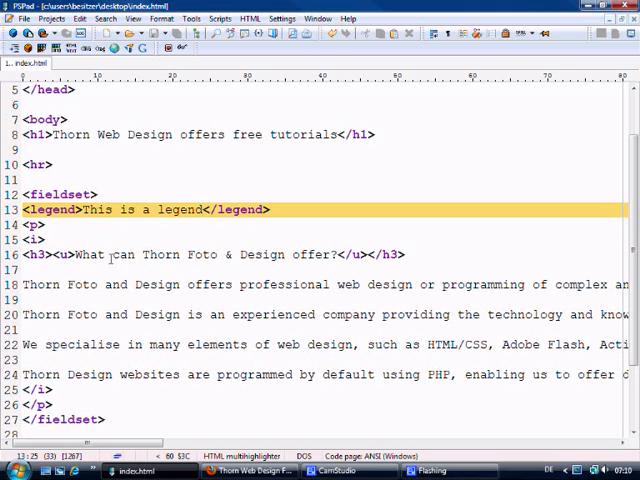
{"action": "mouse_move", "coordinate": [131, 285]}
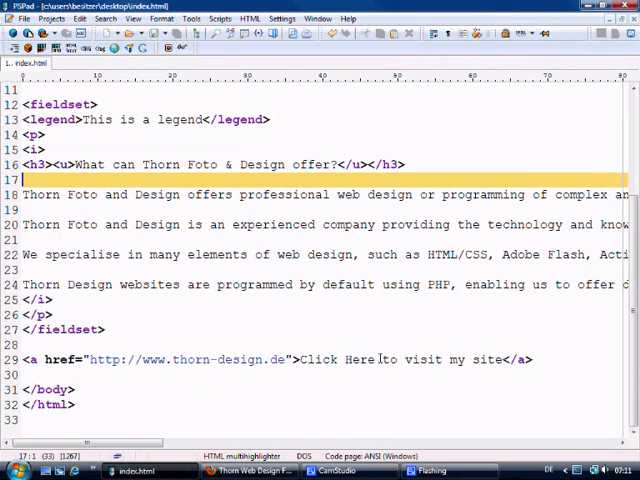
Reload index.html in Firefox to see the question rendered as a heading.
{"action": "left_click", "coordinate": [240, 470]}
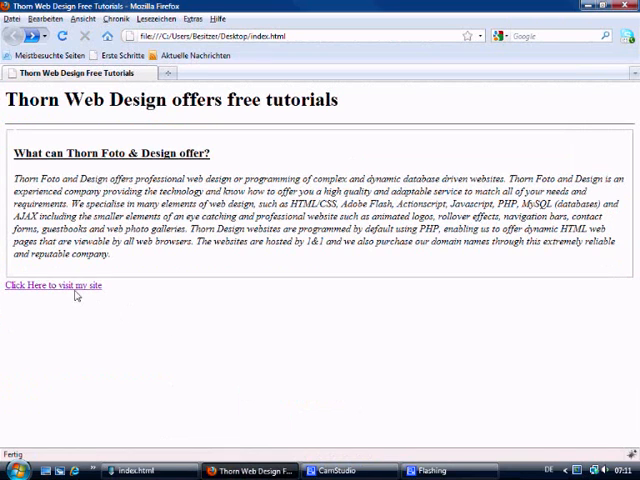
{"action": "left_click", "coordinate": [55, 285]}
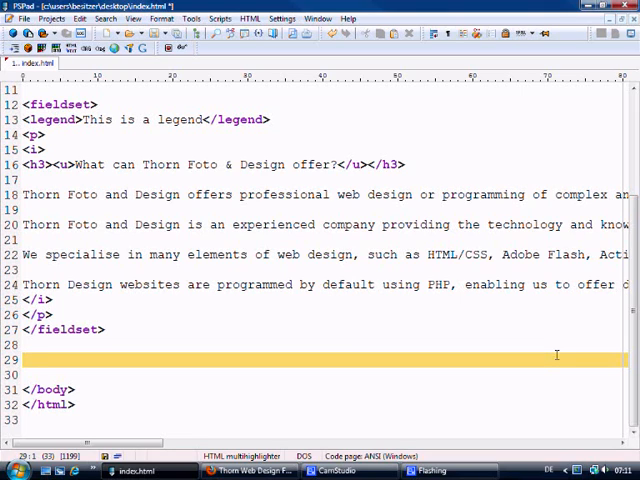
Type an empty anchor pair <a href=></a> on the emptied line 29.
{"action": "type", "text": "<>"}
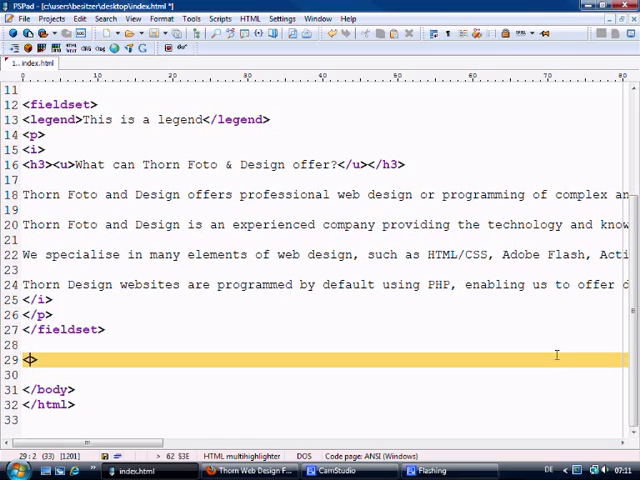
{"action": "type", "text": "a"}
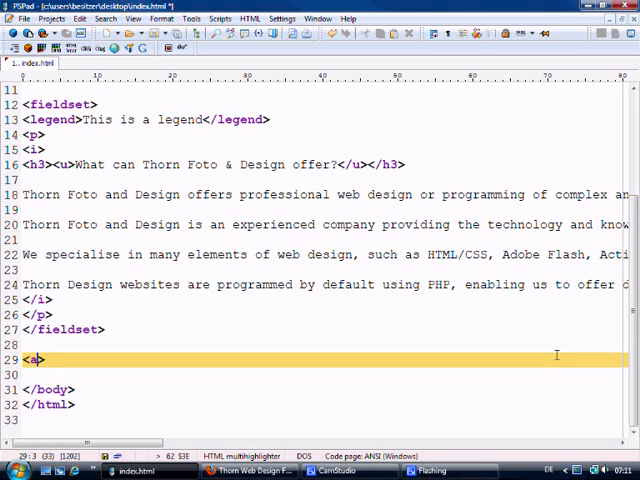
{"action": "type", "text": "</a>"}
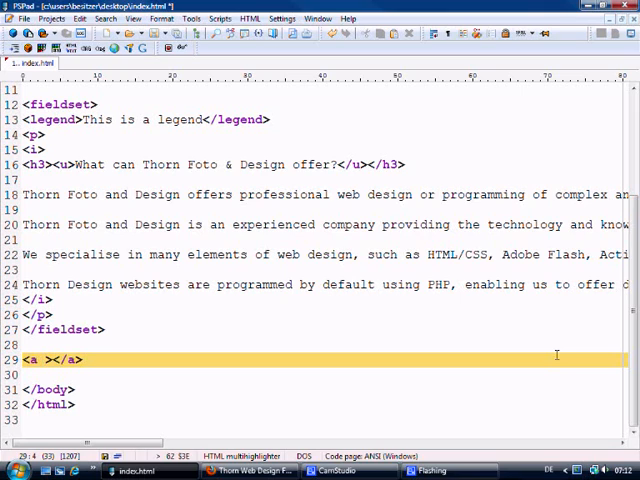
{"action": "type", "text": "hr"}
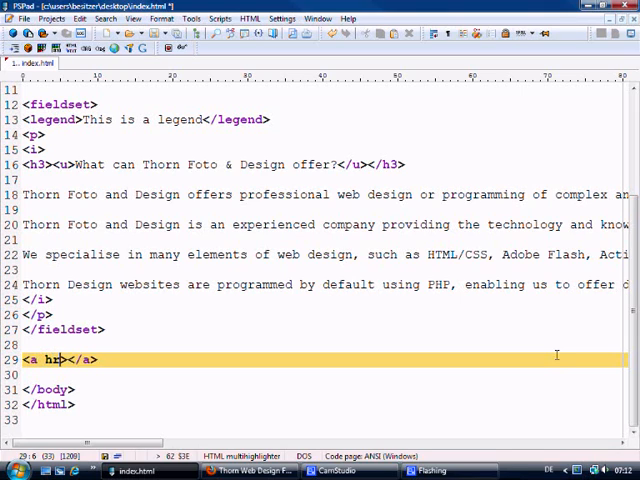
{"action": "type", "text": "ef"}
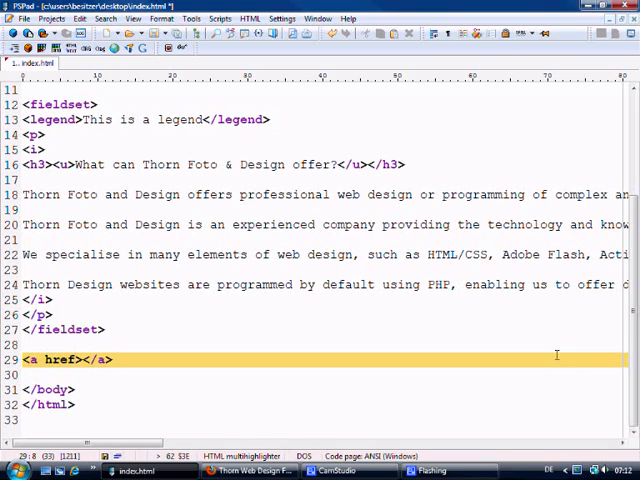
{"action": "type", "text": "="}
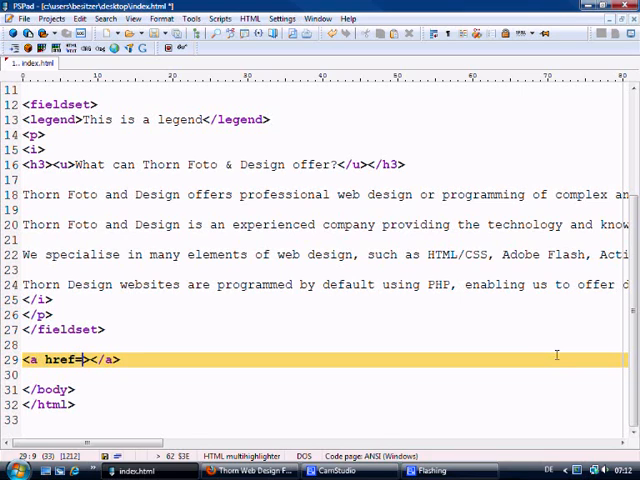
{"action": "type", "text": "\"\""}
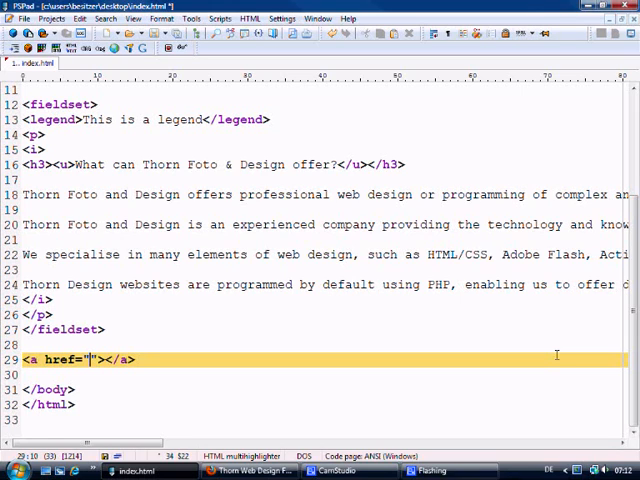
{"action": "type", "text": "h"}
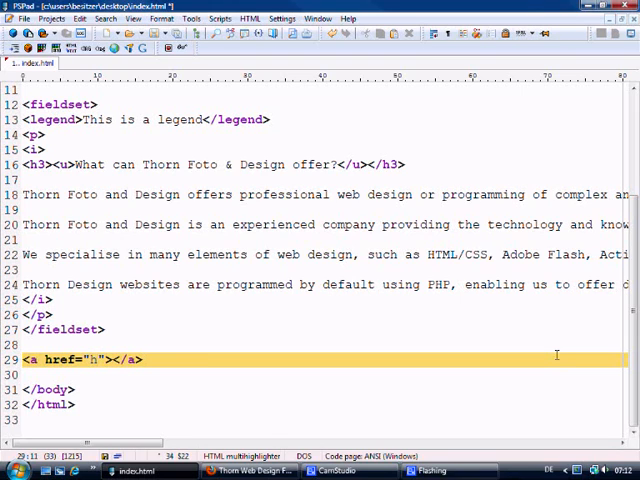
{"action": "type", "text": "ttp://"}
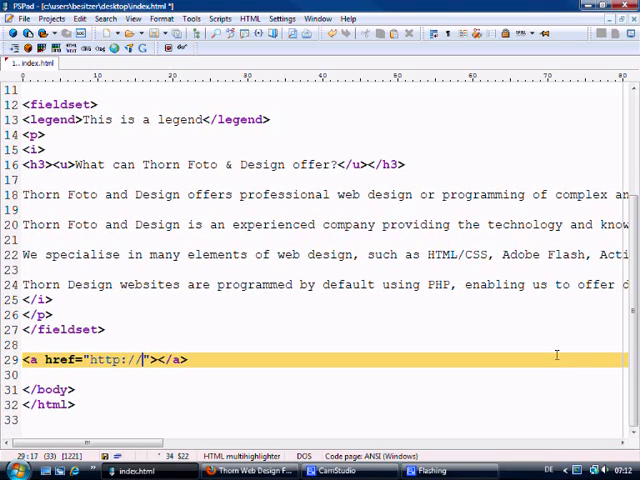
{"action": "type", "text": "www"}
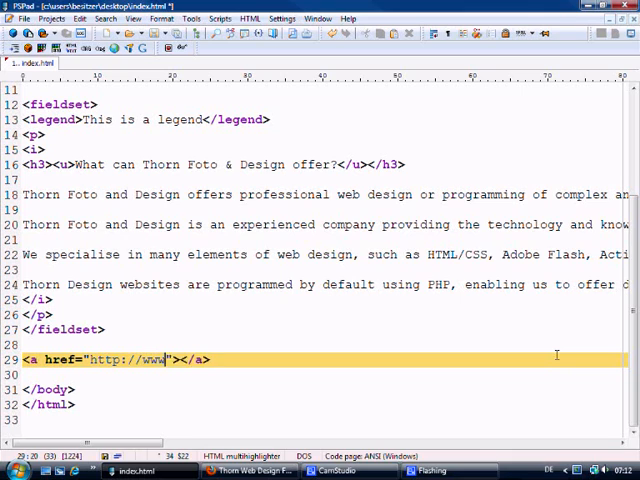
{"action": "type", "text": "thorn"}
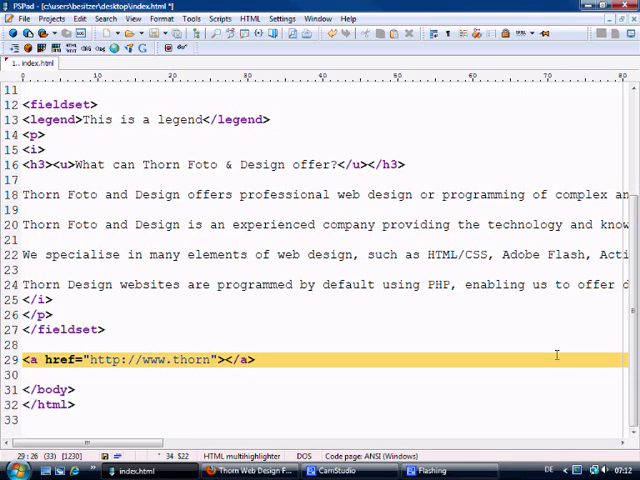
{"action": "type", "text": "-desin"}
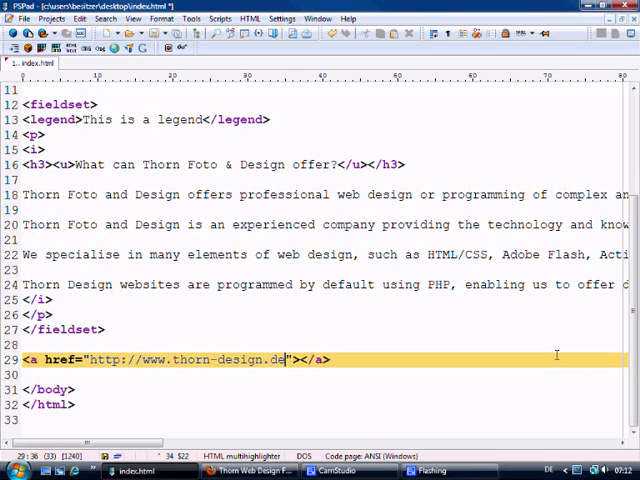
Add a target attribute to the anchor and test the link in Firefox.
{"action": "type", "text": "\" \""}
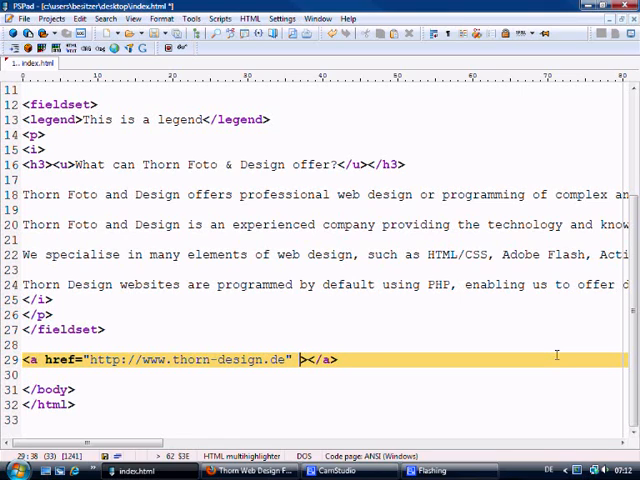
{"action": "type", "text": "target"}
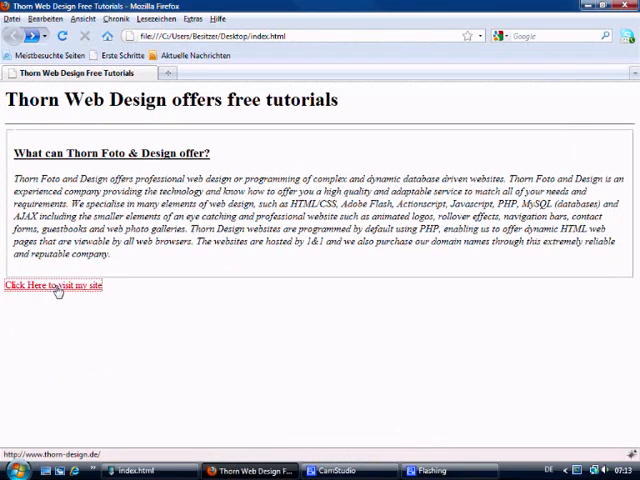
{"action": "left_click", "coordinate": [53, 285]}
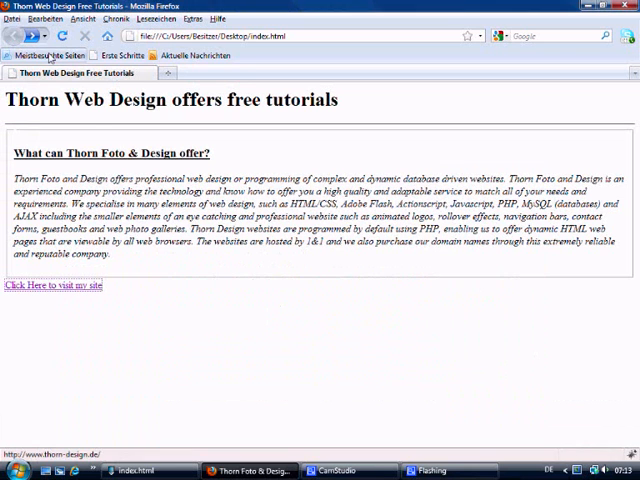
Set the anchor's target attribute to _blank in PSPad.
{"action": "left_click", "coordinate": [323, 72]}
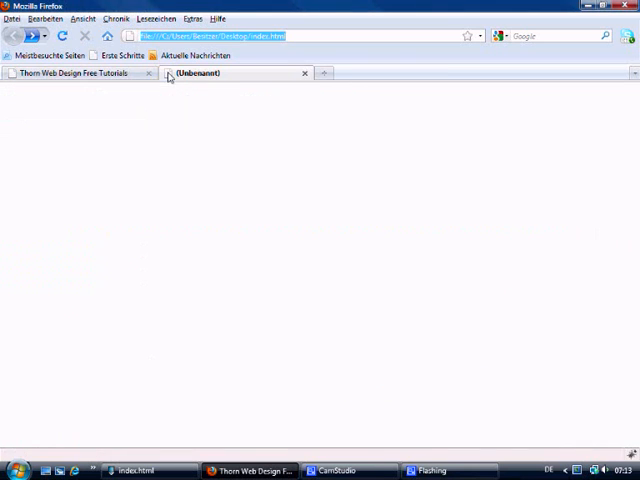
{"action": "left_click", "coordinate": [75, 73]}
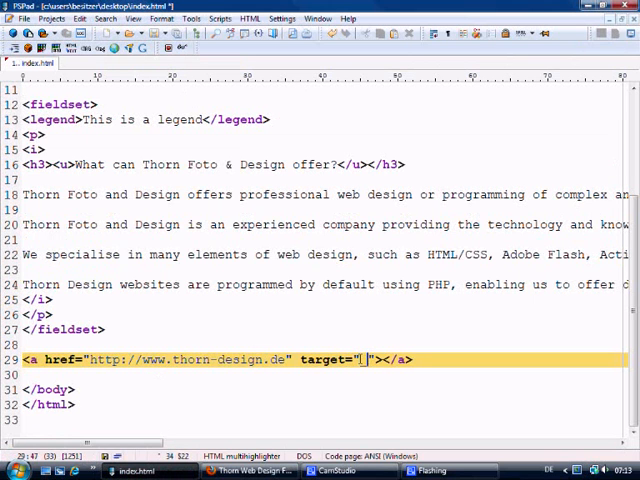
{"action": "type", "text": "_blank"}
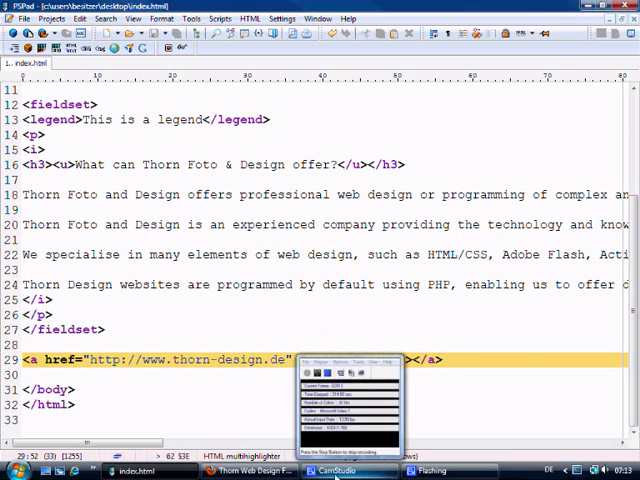
Add the link text 'Click here to visit my site' between the anchor tags.
{"action": "left_click", "coordinate": [250, 471]}
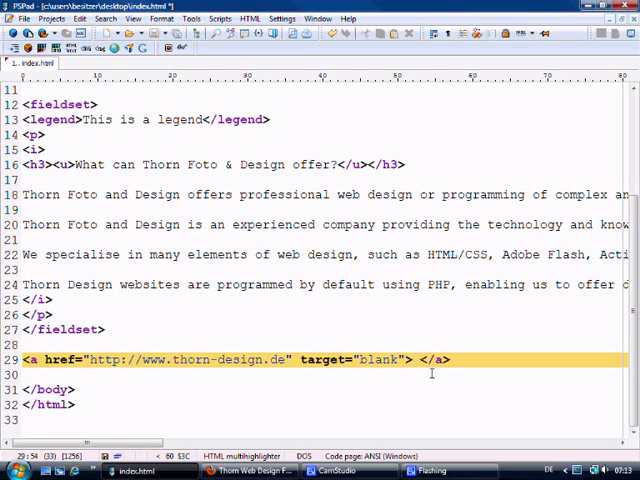
{"action": "type", "text": "Click"}
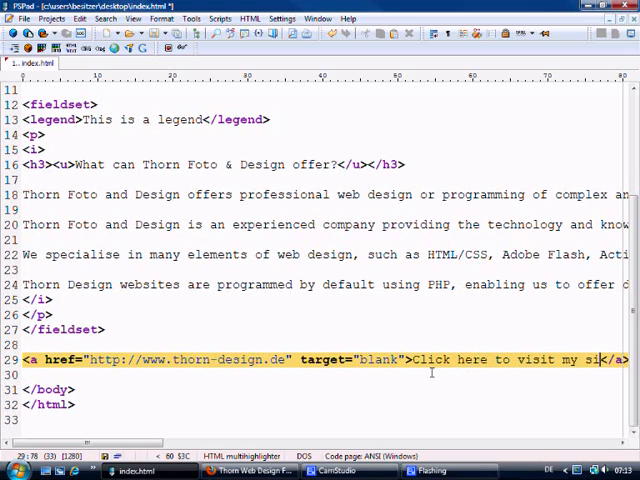
{"action": "type", "text": "te"}
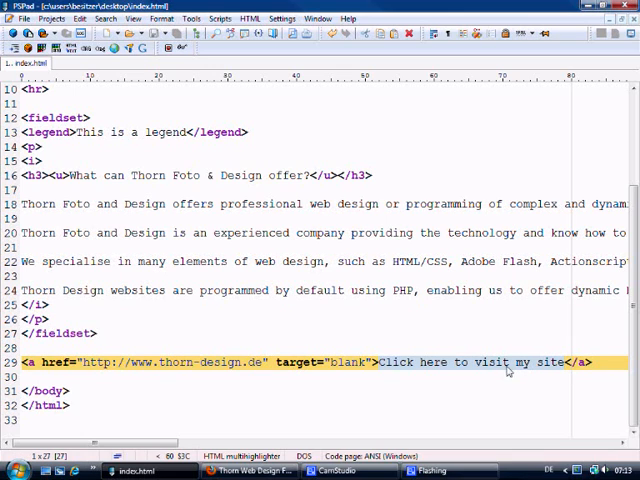
{"action": "mouse_move", "coordinate": [250, 470]}
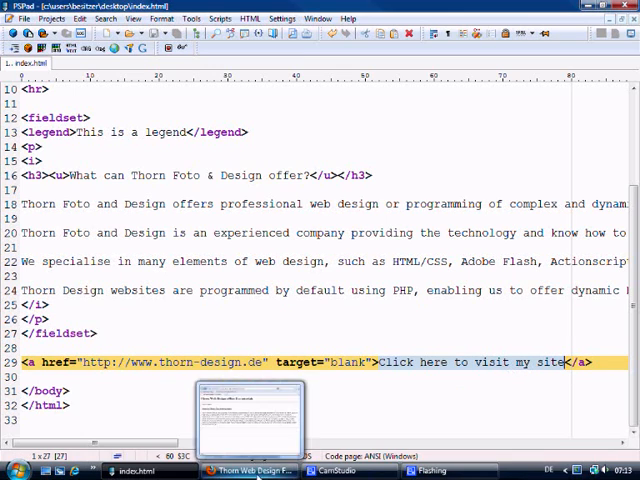
Test the 'Click here to visit my site' link in Firefox, then return to PSPad.
{"action": "left_click", "coordinate": [245, 470]}
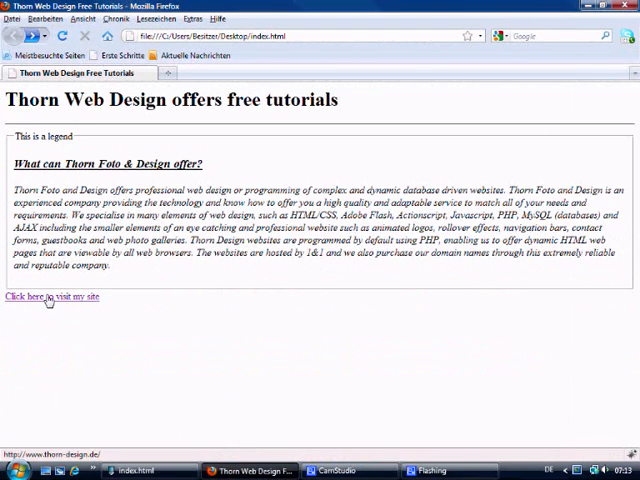
{"action": "left_click", "coordinate": [44, 297]}
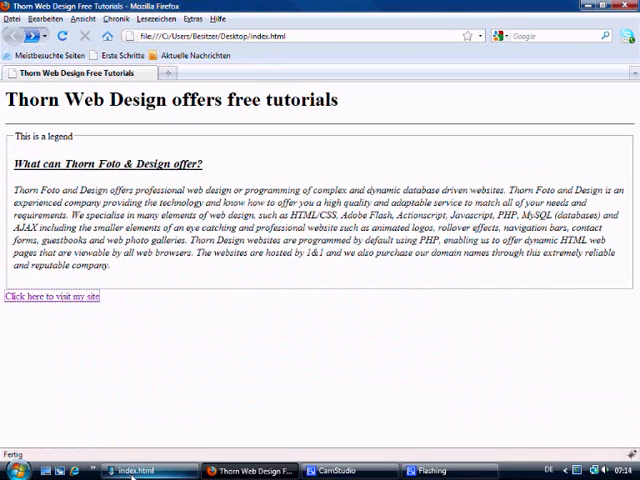
{"action": "left_click", "coordinate": [127, 470]}
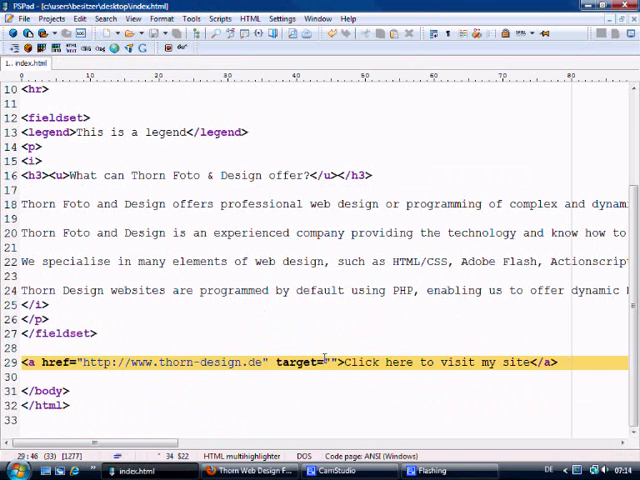
Try the target values top and blank, then delete the target attribute.
{"action": "type", "text": "top"}
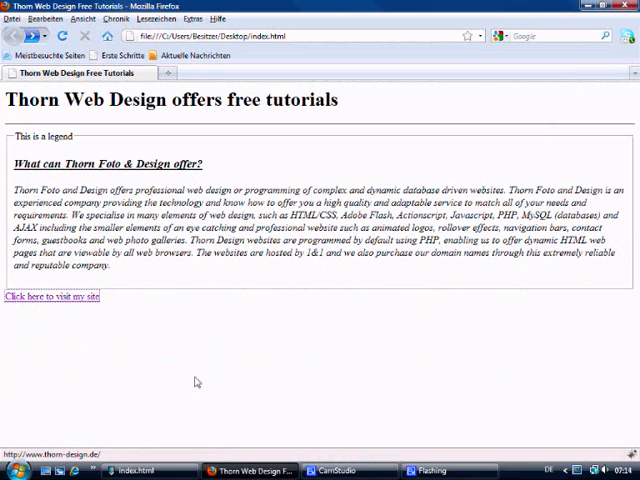
{"action": "left_click", "coordinate": [53, 297]}
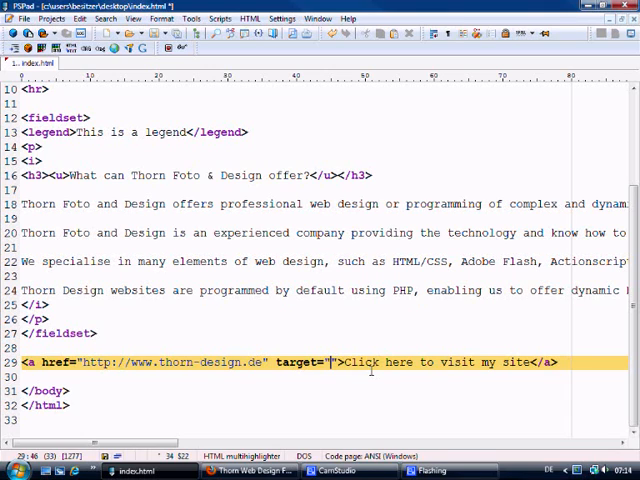
{"action": "type", "text": "bla"}
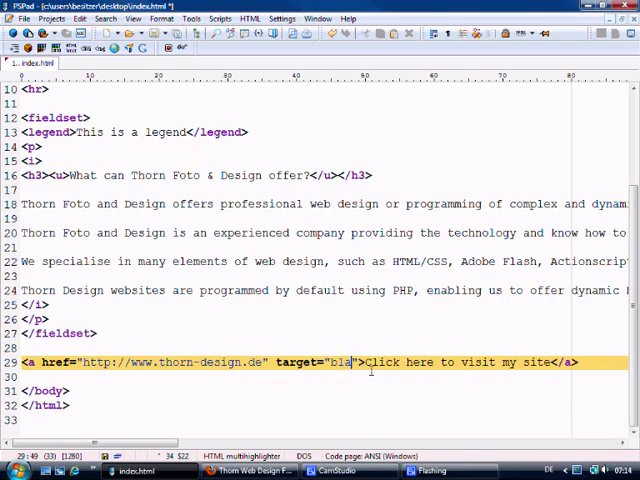
{"action": "type", "text": "nk"}
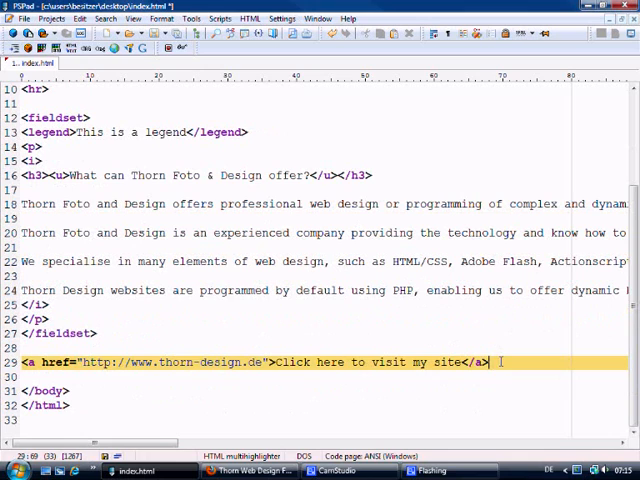
{"action": "type", "text": "<img >"}
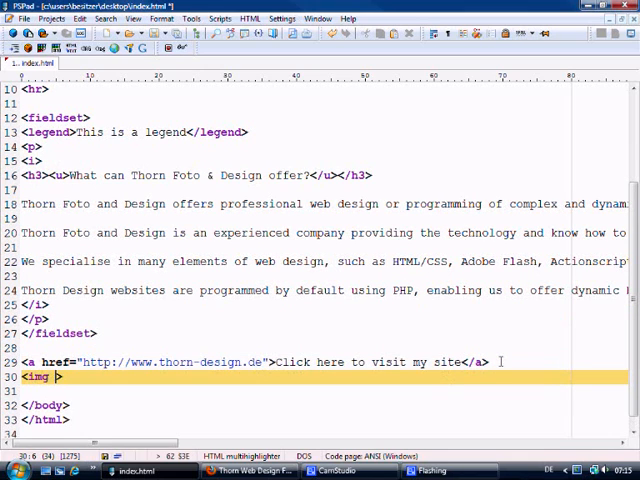
{"action": "type", "text": "src="}
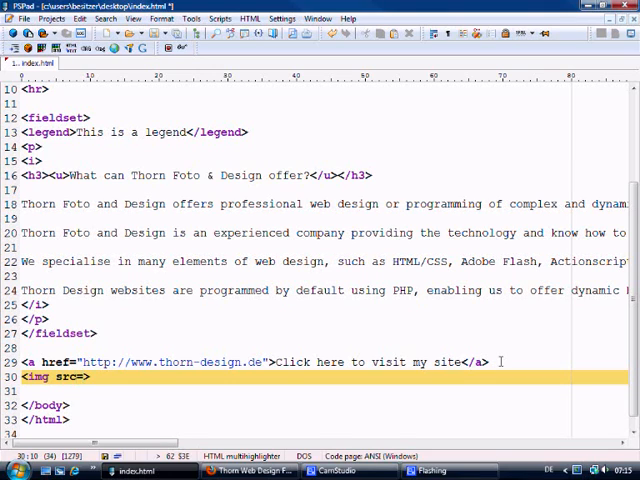
{"action": "type", "text": "\""}
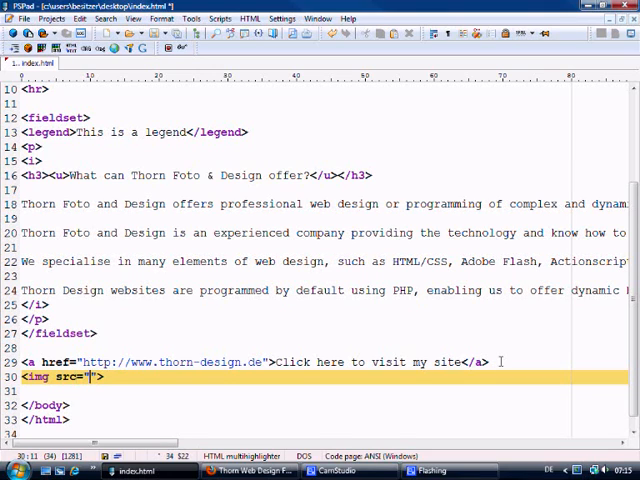
{"action": "type", "text": "htt"}
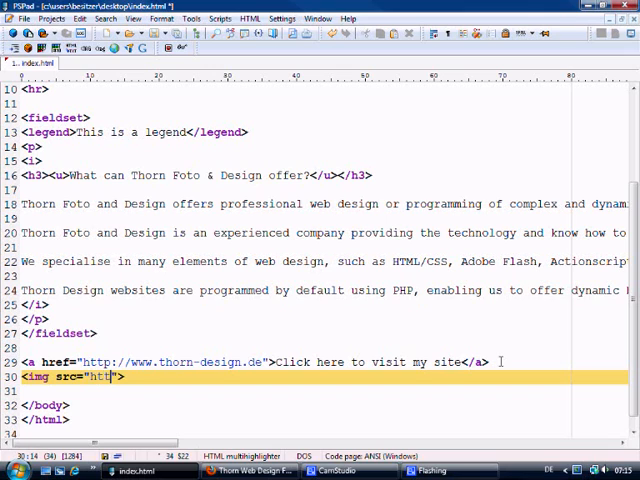
{"action": "type", "text": "p://www.thorn-de"}
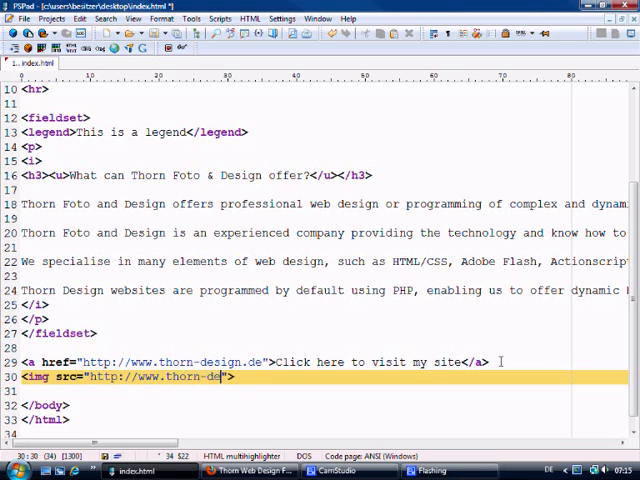
{"action": "type", "text": "sign.de"}
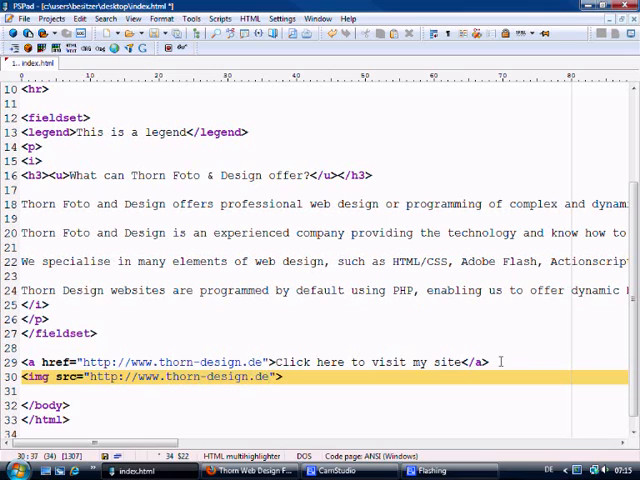
{"action": "type", "text": "/images"}
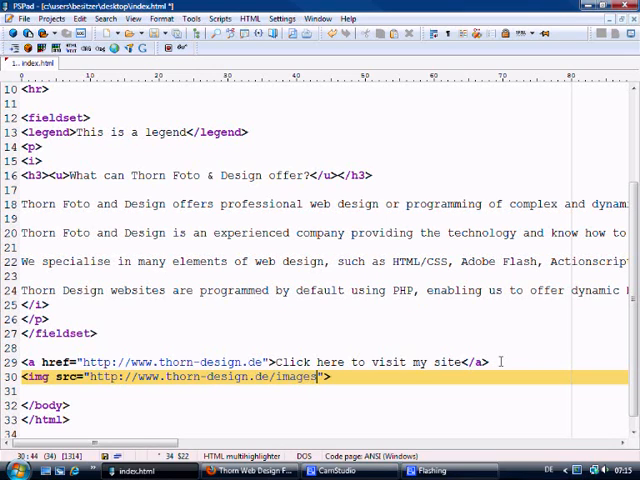
{"action": "type", "text": "gallery"}
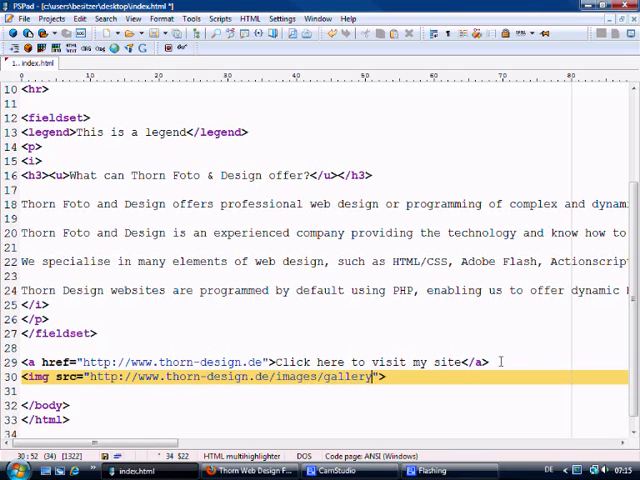
{"action": "type", "text": "Kie"}
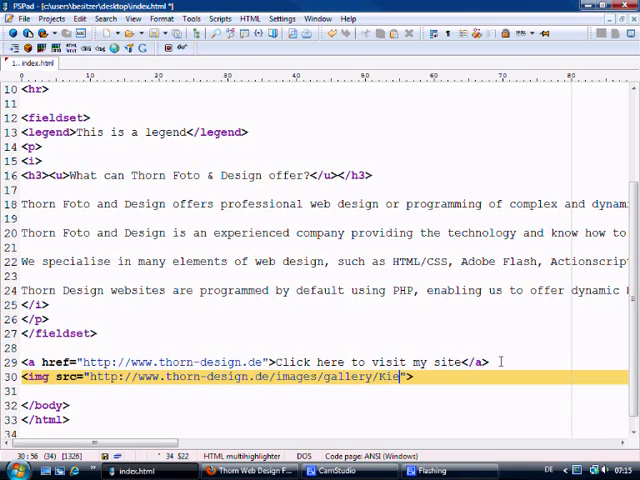
{"action": "type", "text": "mes/"}
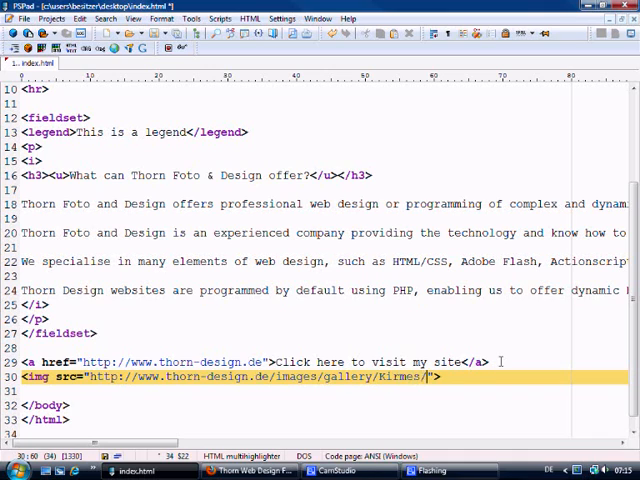
{"action": "type", "text": "photos/i"}
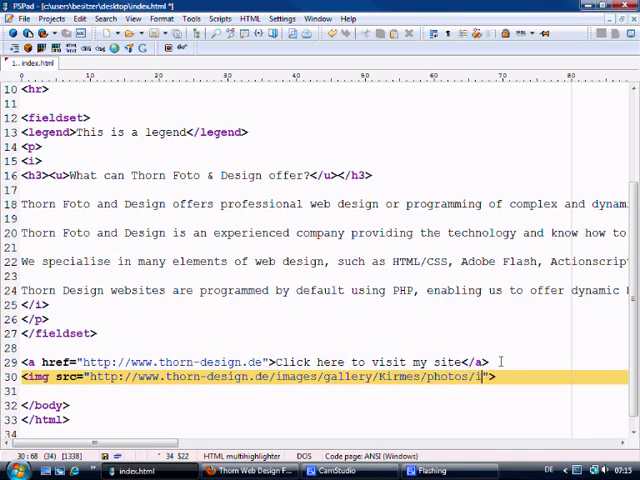
{"action": "type", "text": "img1.jpg"}
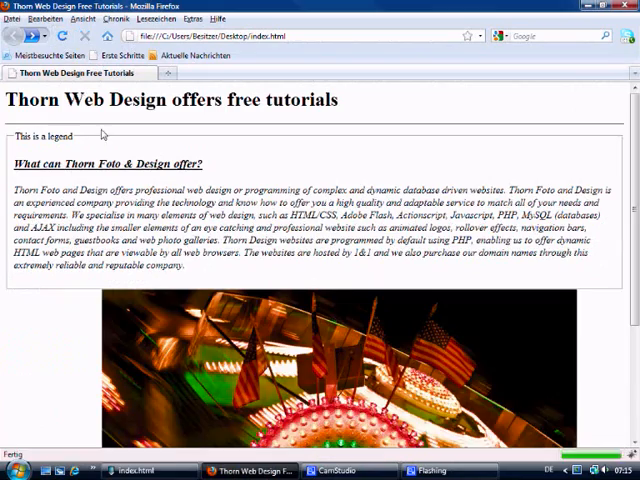
Scroll down the Firefox preview to view the Kirmes photo.
{"action": "scroll", "scroll_direction": "down", "scroll_amount": 3}
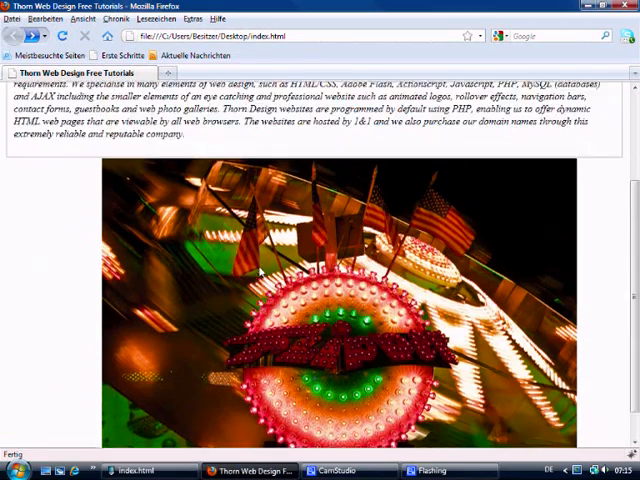
{"action": "scroll", "scroll_direction": "down", "scroll_amount": 3}
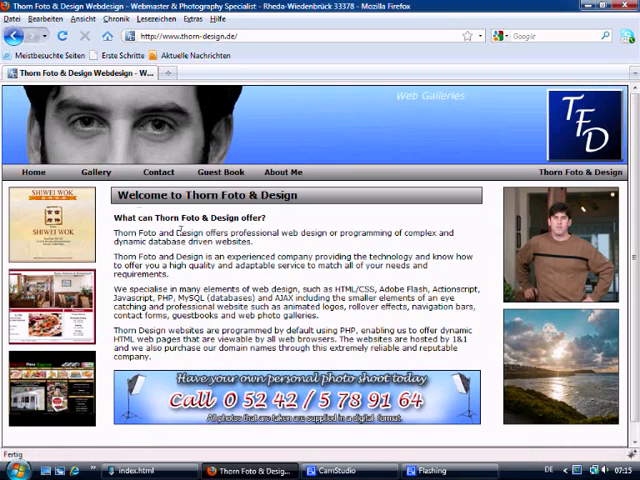
Go to the site's Gallery and open the Kirmes Rheda-Wiedenbrück 2009 photo set.
{"action": "left_click", "coordinate": [95, 172]}
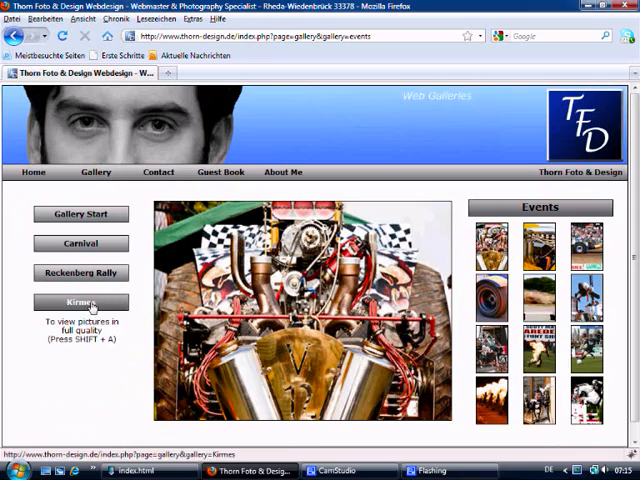
{"action": "left_click", "coordinate": [81, 302]}
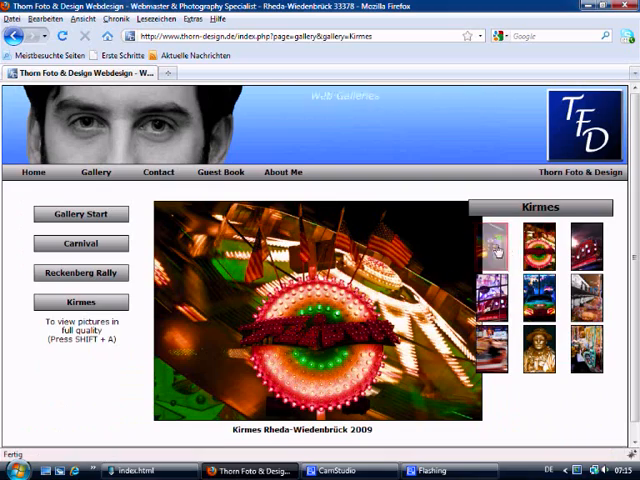